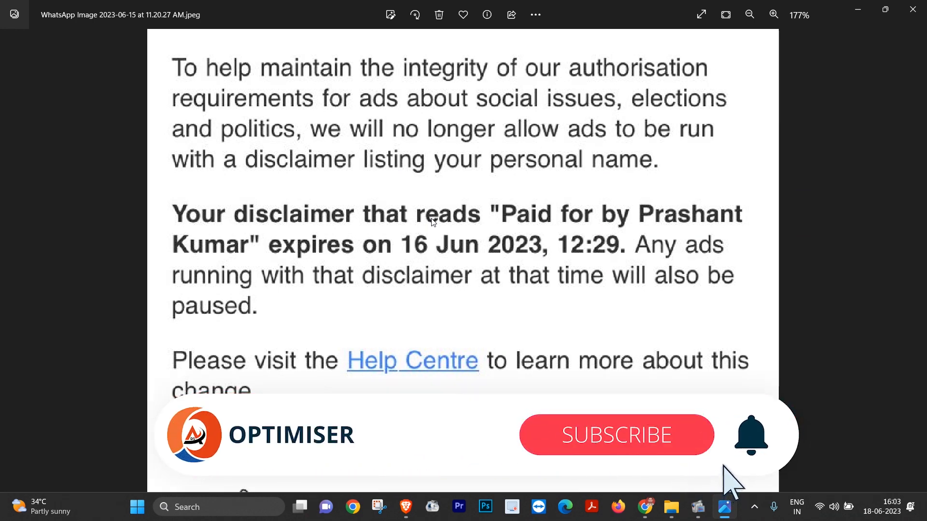
# Reach the Page's political ads authorisation settings and scroll to the Create disclaimers section
pyautogui.click(616, 434)
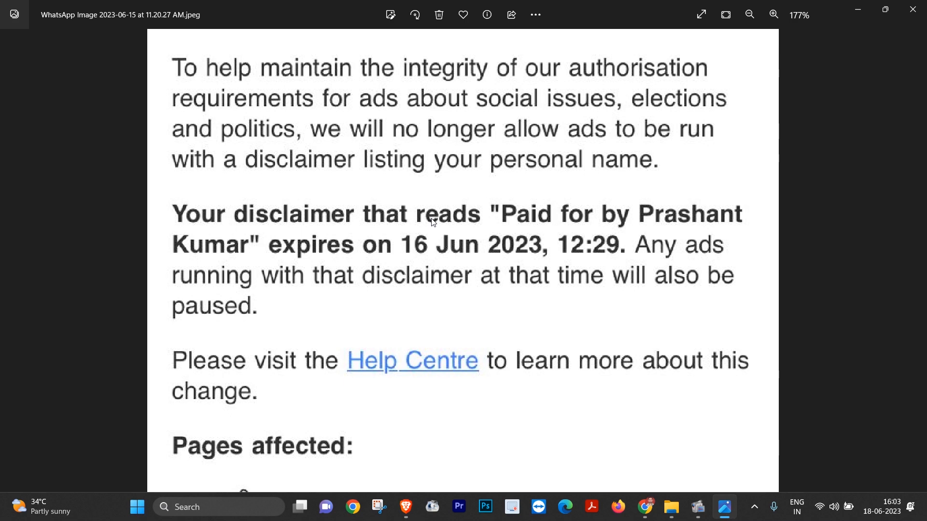
pyautogui.moveTo(475, 158)
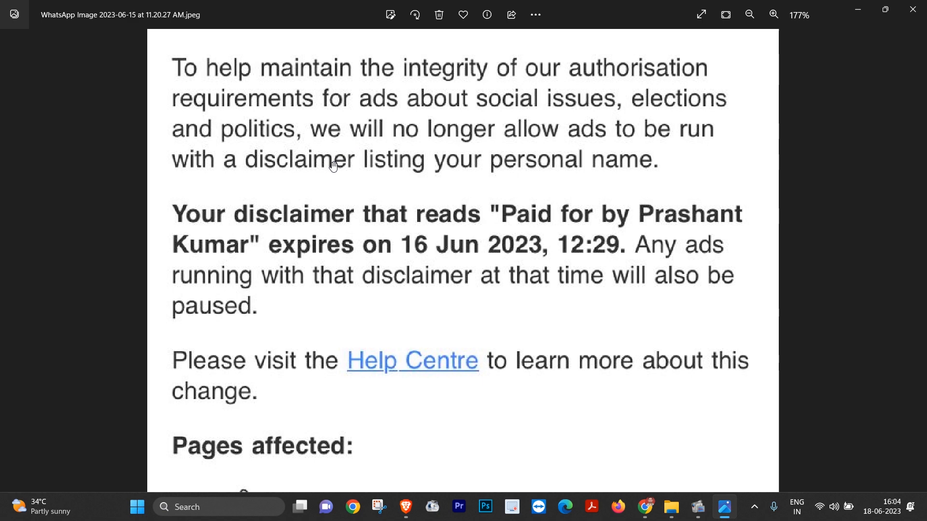
pyautogui.moveTo(296, 154)
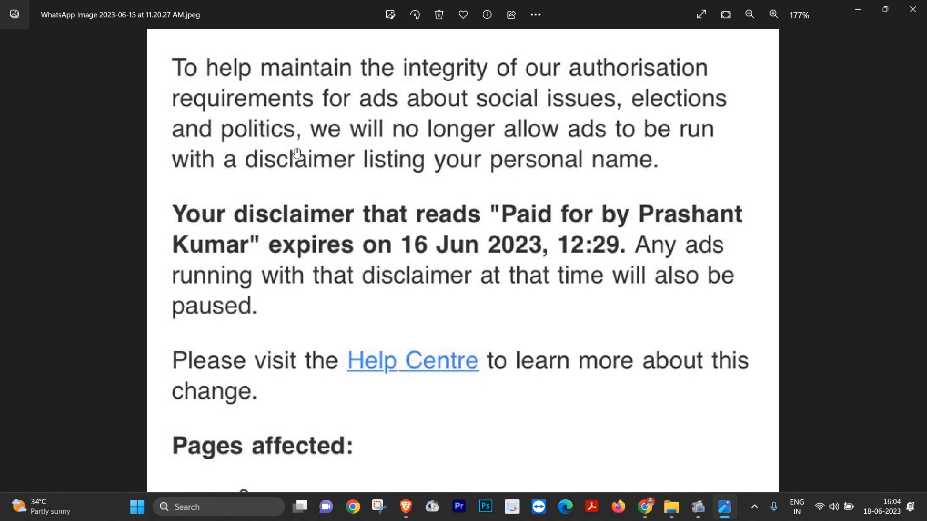
pyautogui.moveTo(548, 147)
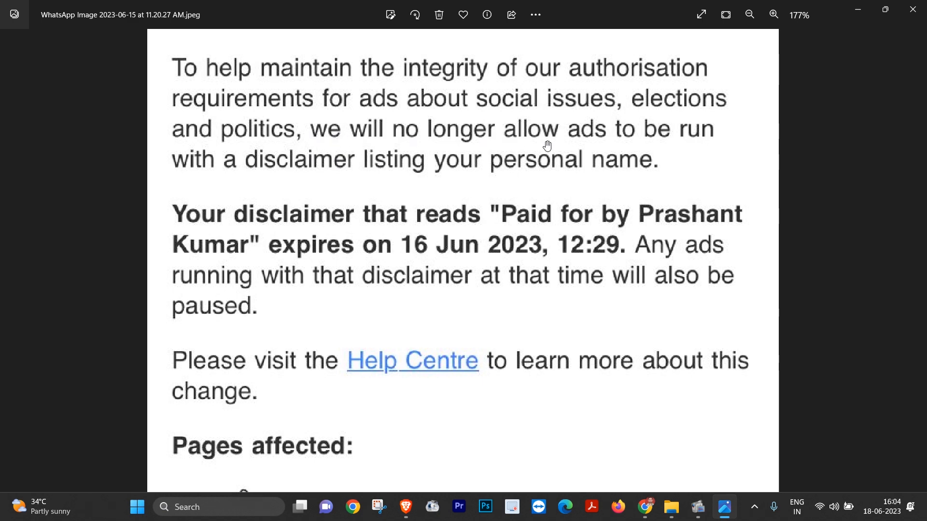
pyautogui.moveTo(615, 146)
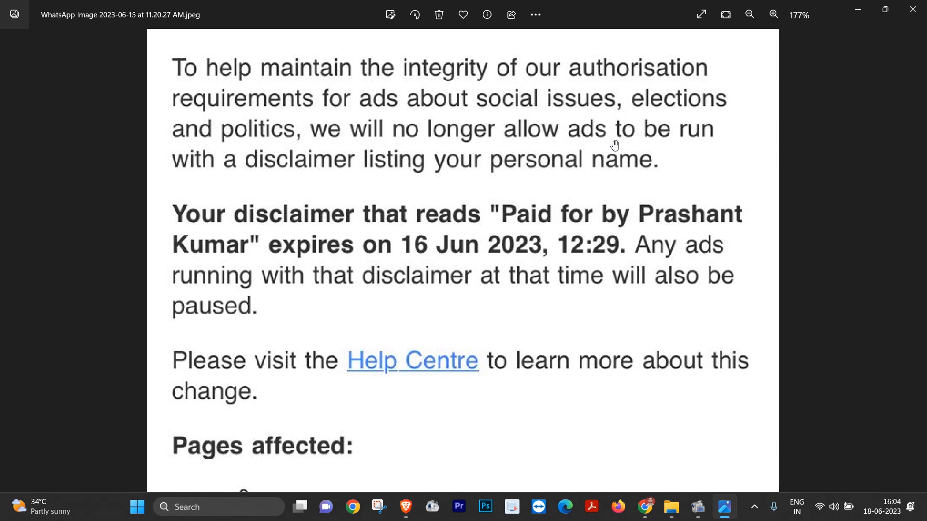
pyautogui.moveTo(399, 183)
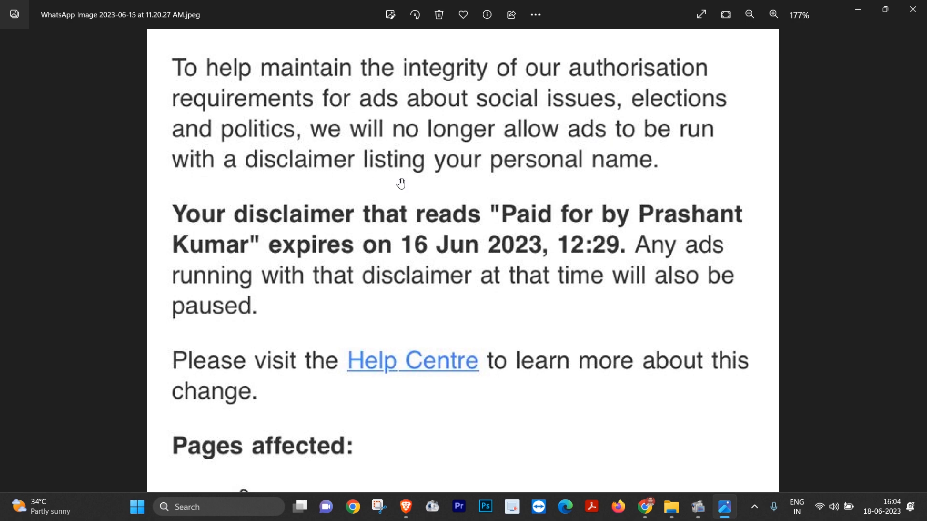
pyautogui.moveTo(593, 175)
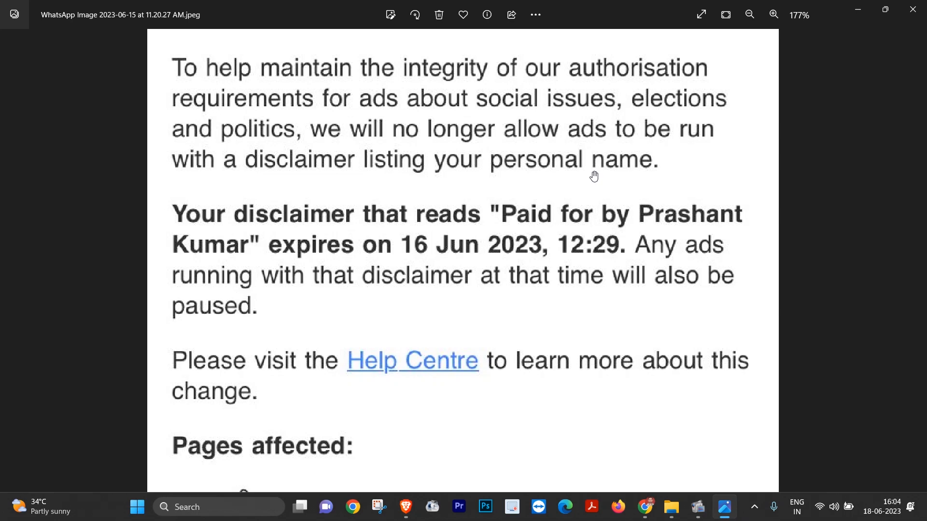
pyautogui.moveTo(307, 298)
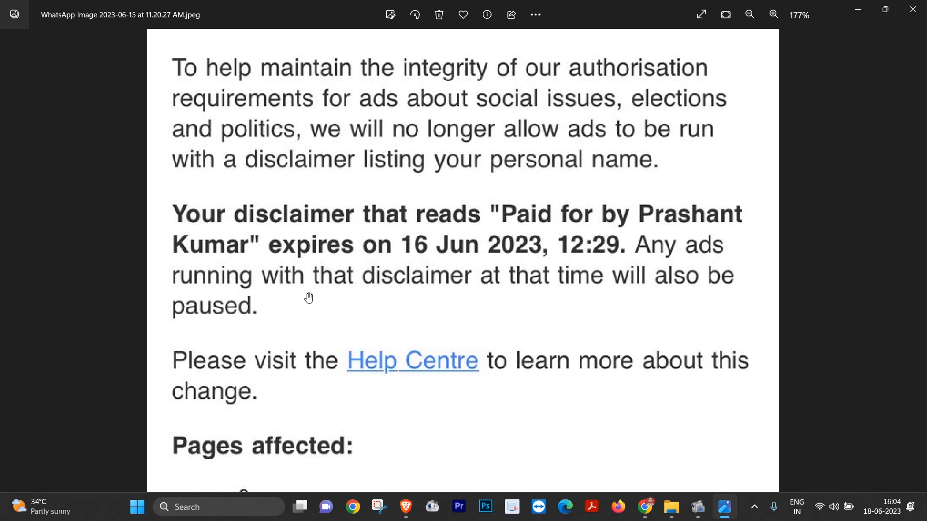
pyautogui.moveTo(221, 323)
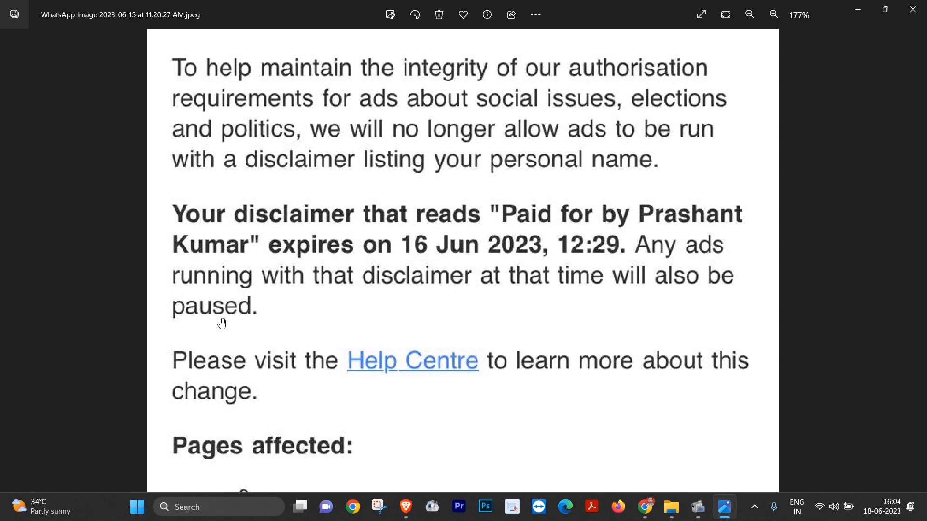
pyautogui.moveTo(661, 483)
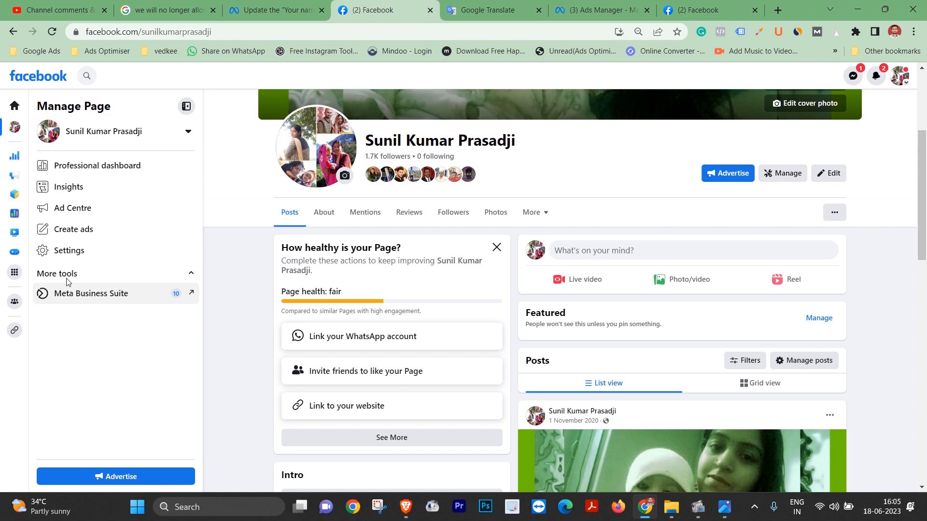
pyautogui.moveTo(79, 257)
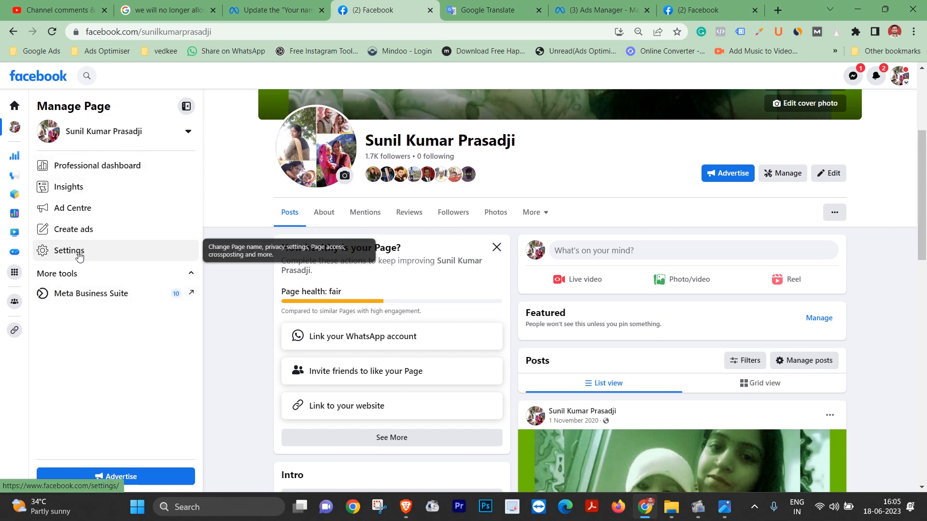
pyautogui.click(70, 251)
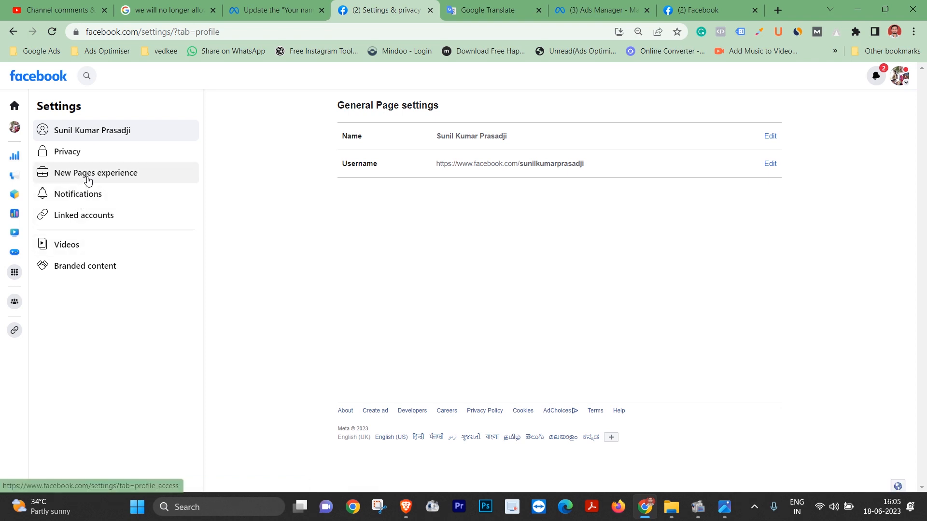
pyautogui.click(94, 172)
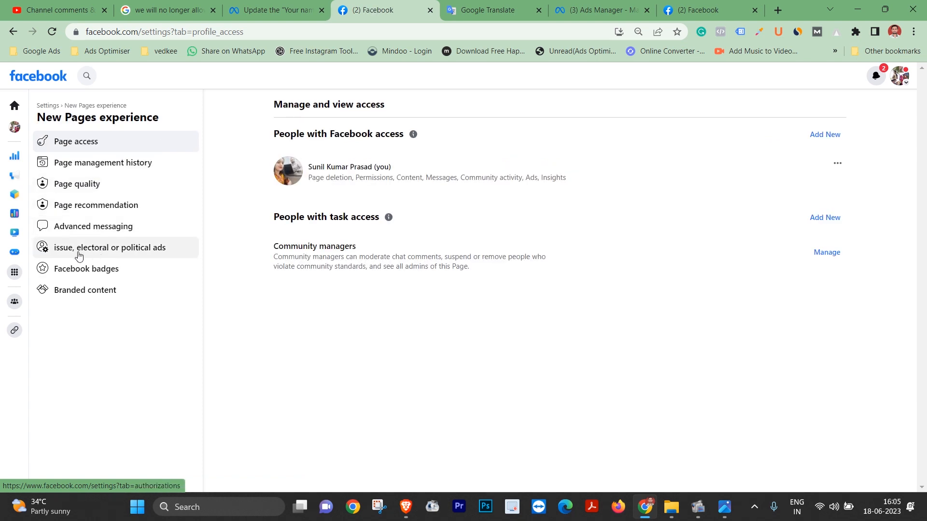
pyautogui.click(110, 247)
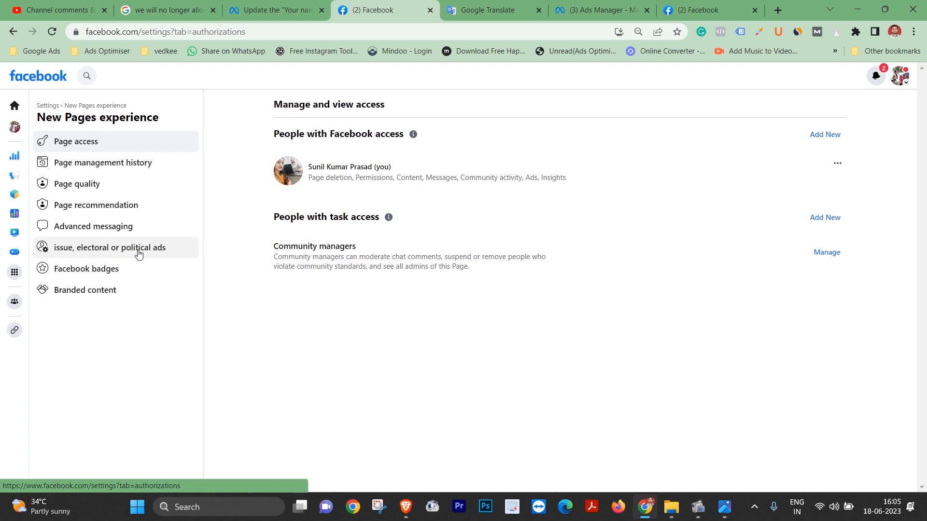
pyautogui.click(110, 248)
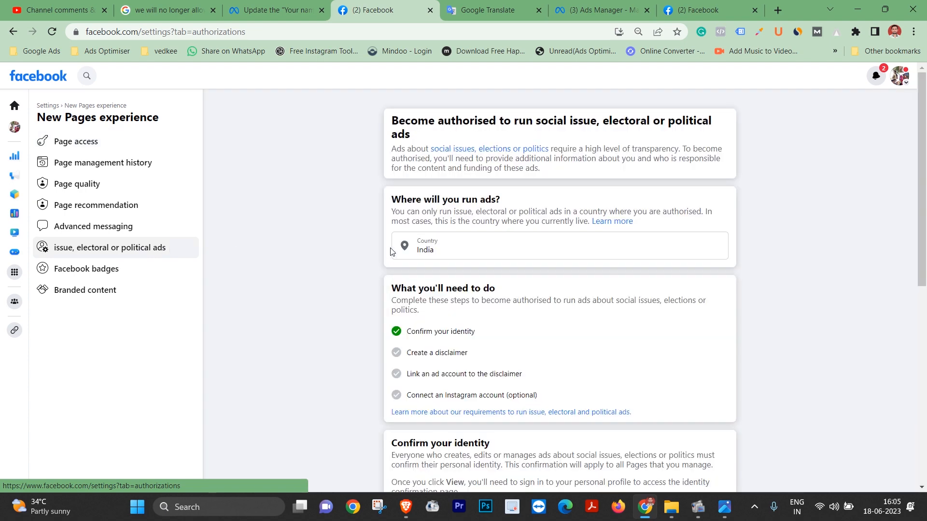
pyautogui.scroll(-3)
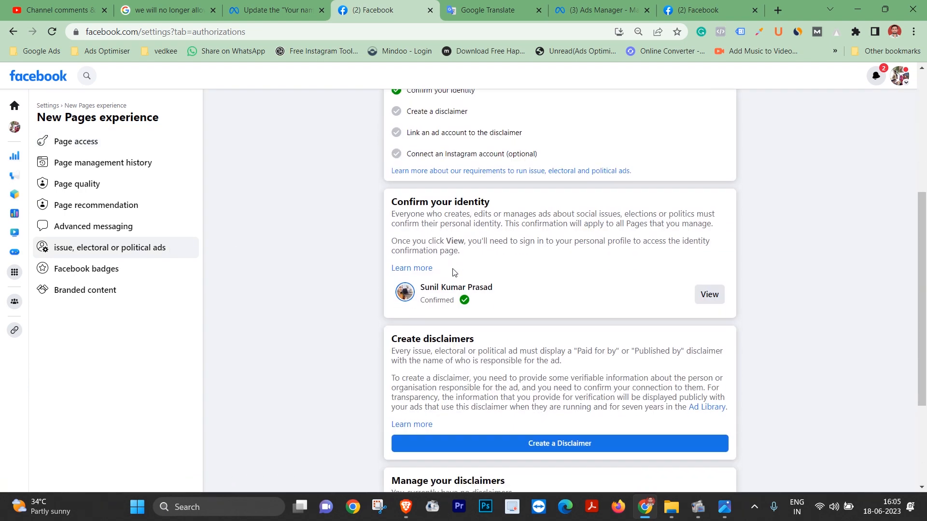
pyautogui.scroll(-3)
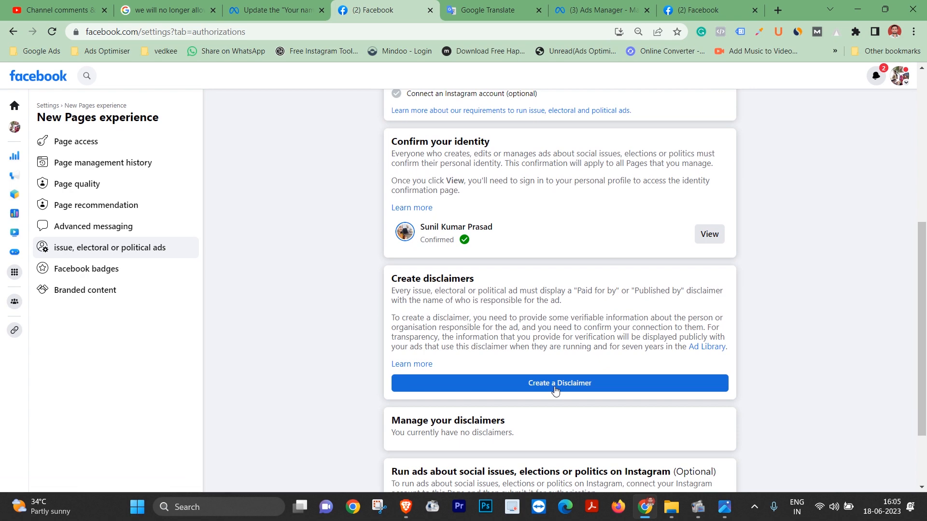
# Start a new disclaimer, passing the notice and keeping the 'Paid for by' text
pyautogui.click(560, 384)
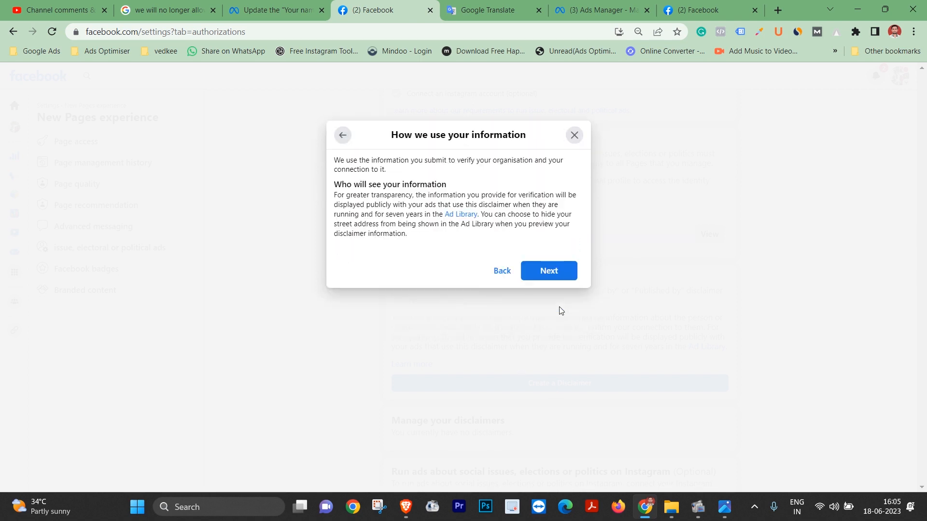
pyautogui.click(548, 270)
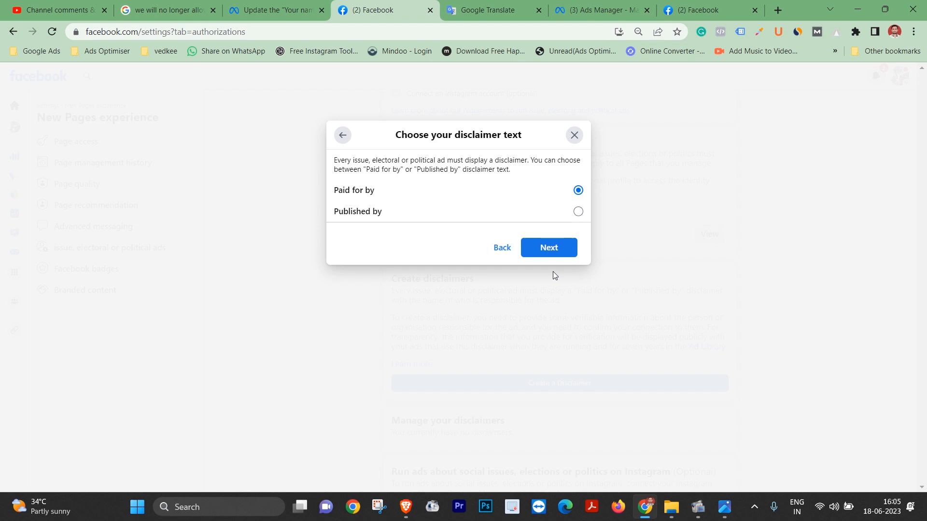
pyautogui.click(549, 247)
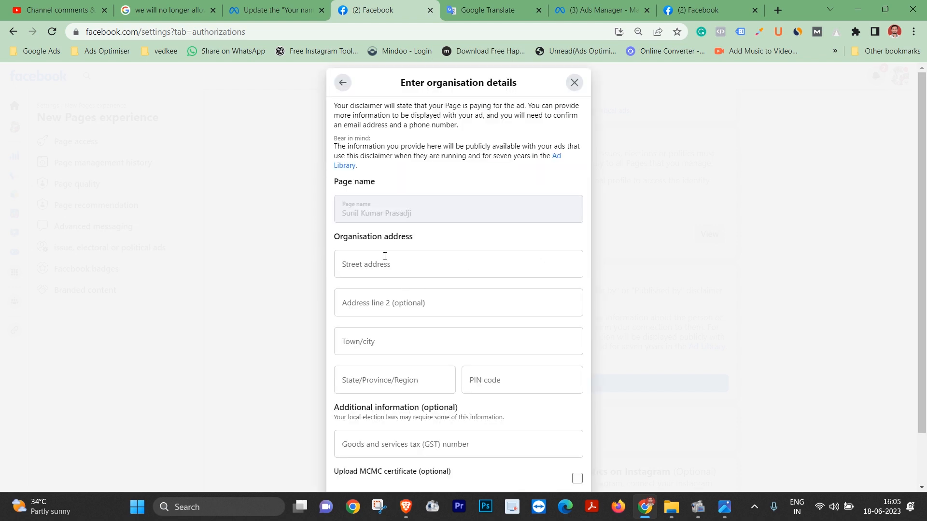
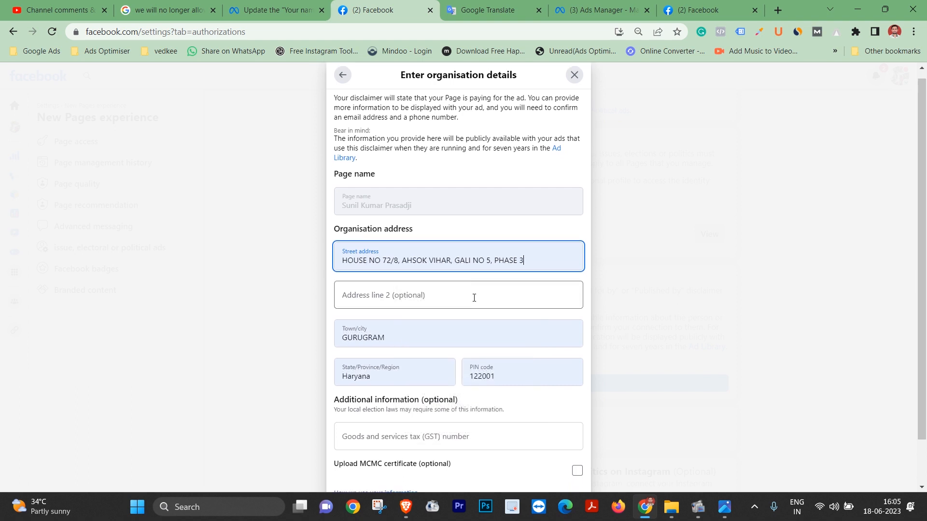
pyautogui.scroll(-3)
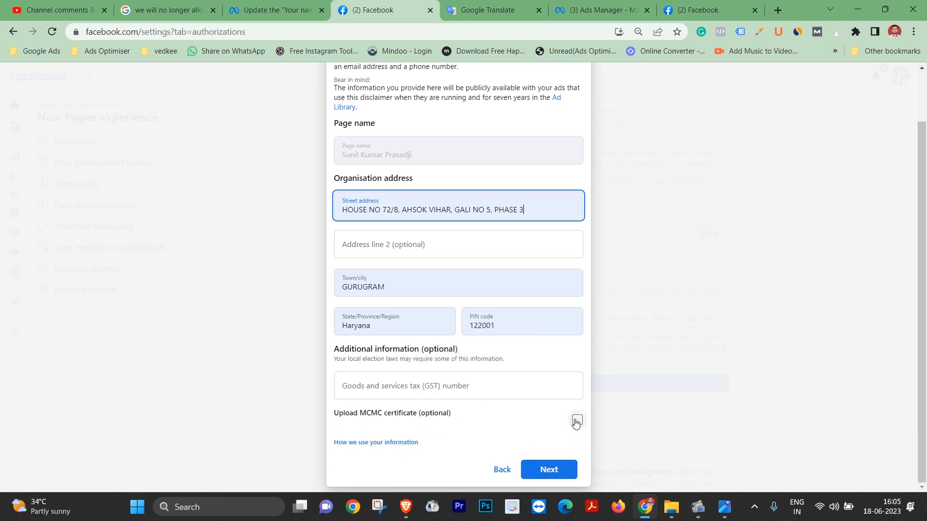
pyautogui.click(548, 470)
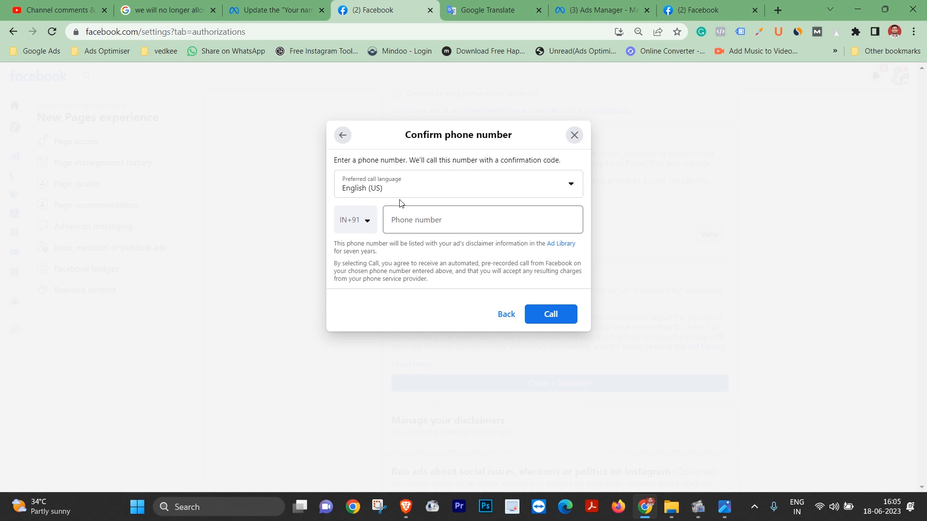
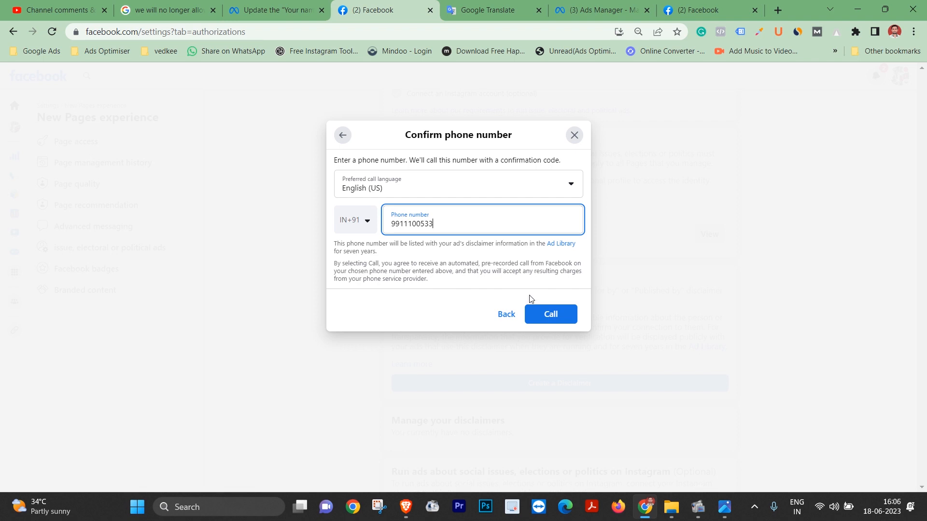
# Enter the phone number and request a confirmation call
pyautogui.click(550, 315)
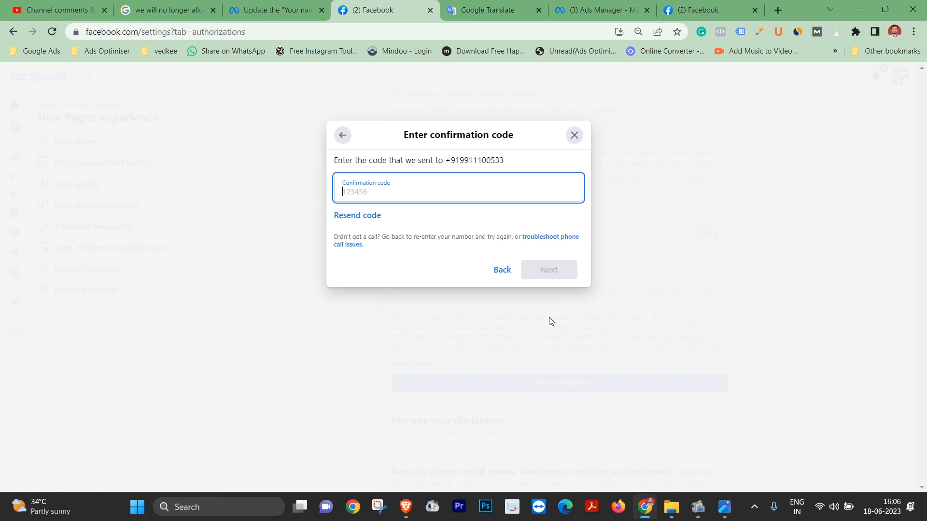
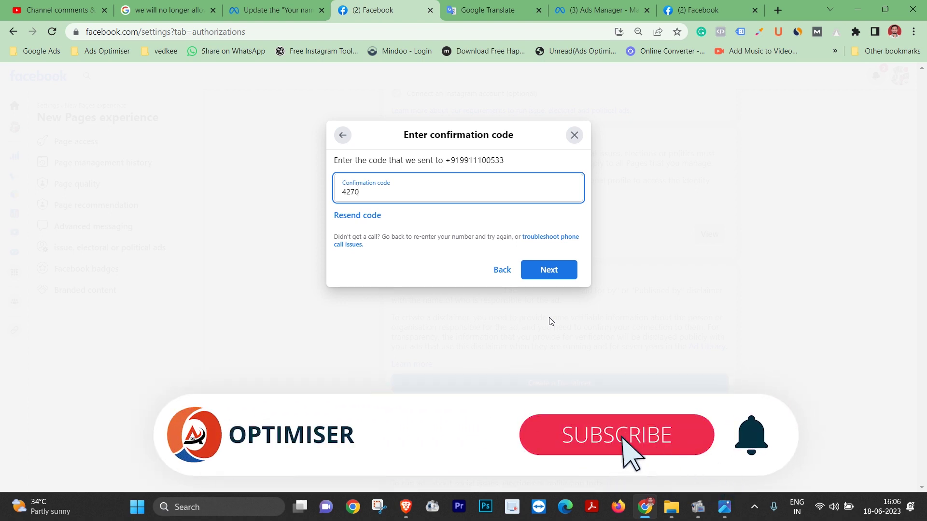
# Submit the received phone confirmation code to advance to email confirmation
pyautogui.click(548, 271)
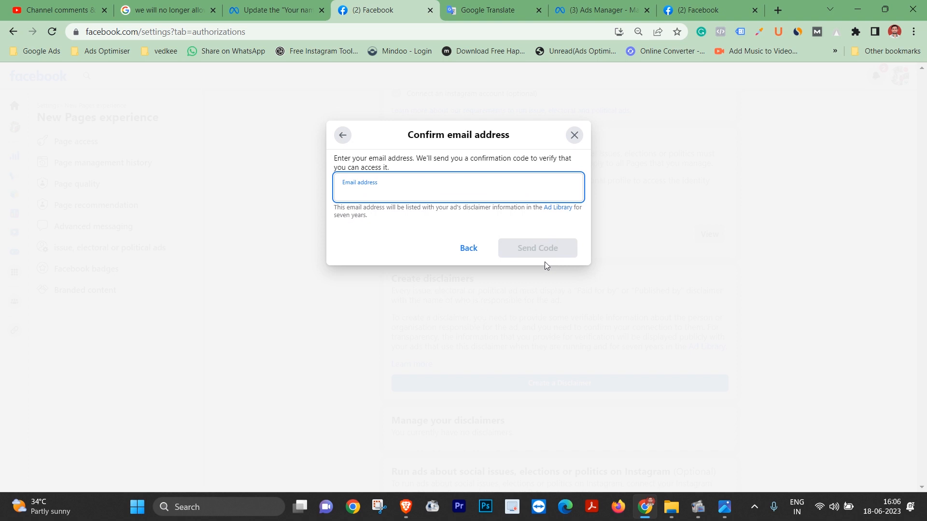
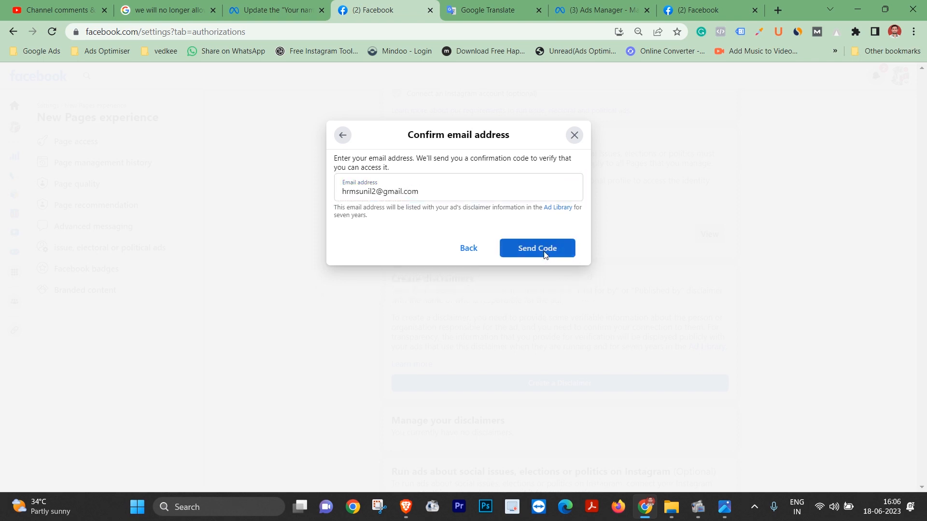
# Enter the email address and request a confirmation code
pyautogui.click(536, 248)
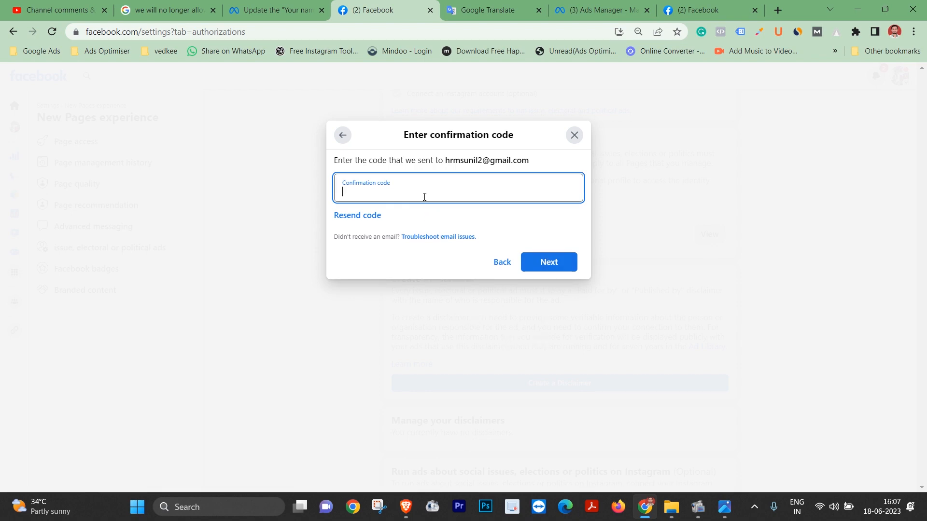
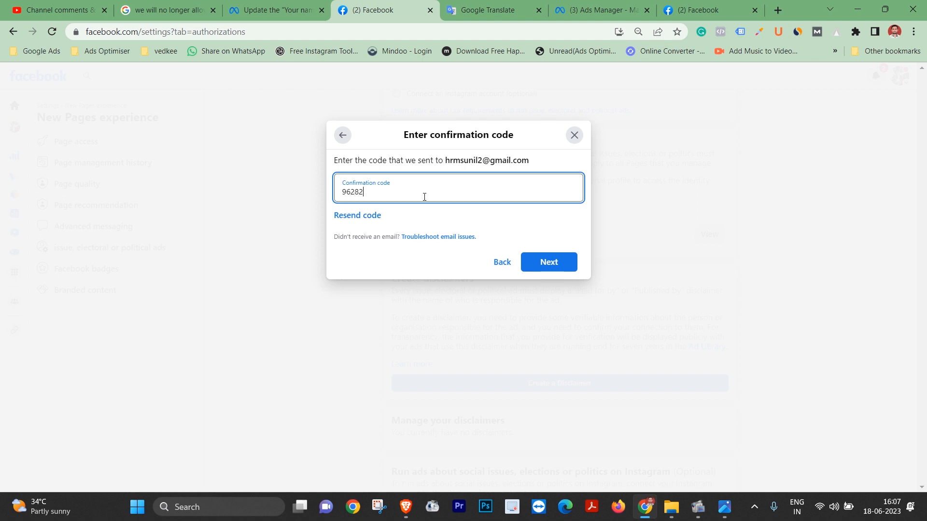
# Submit the emailed confirmation code to reach the Ad Library listing review
pyautogui.click(548, 263)
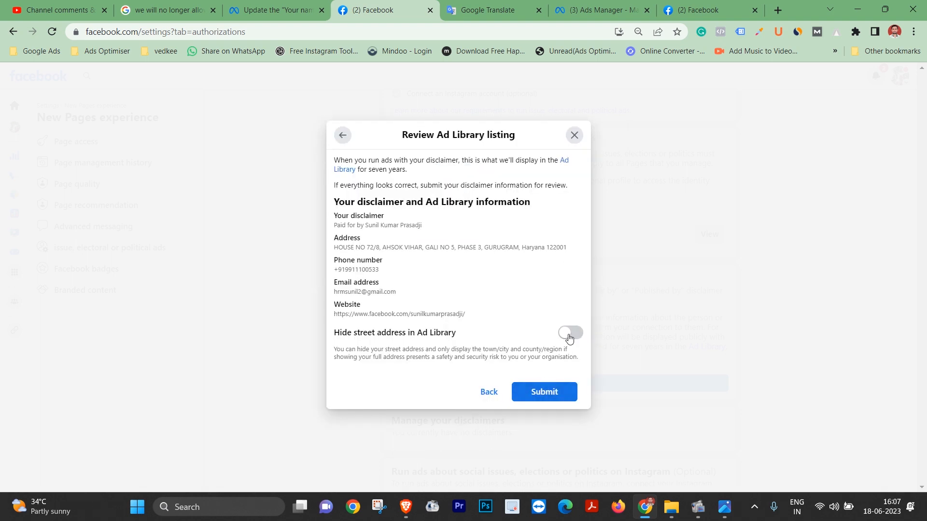
# Hide the street address in the Ad Library listing and submit the disclaimer for review
pyautogui.click(569, 332)
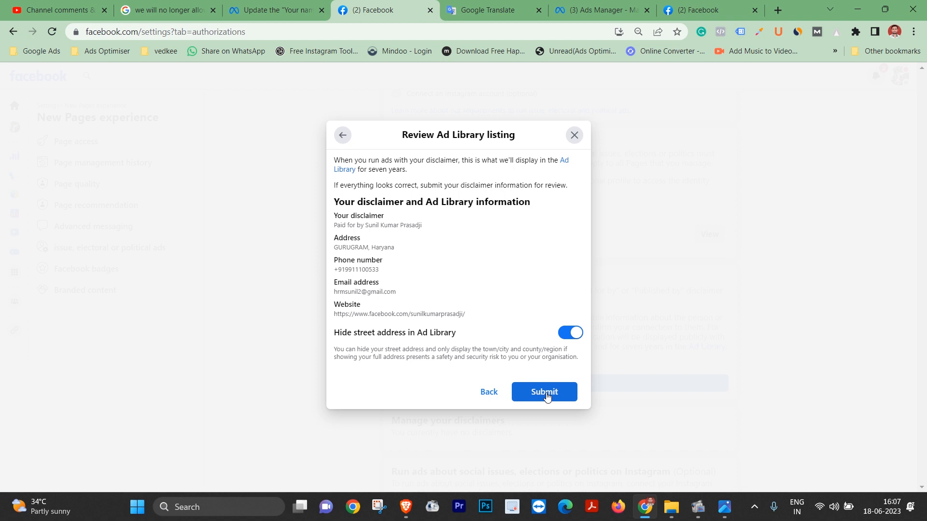
pyautogui.moveTo(442, 341)
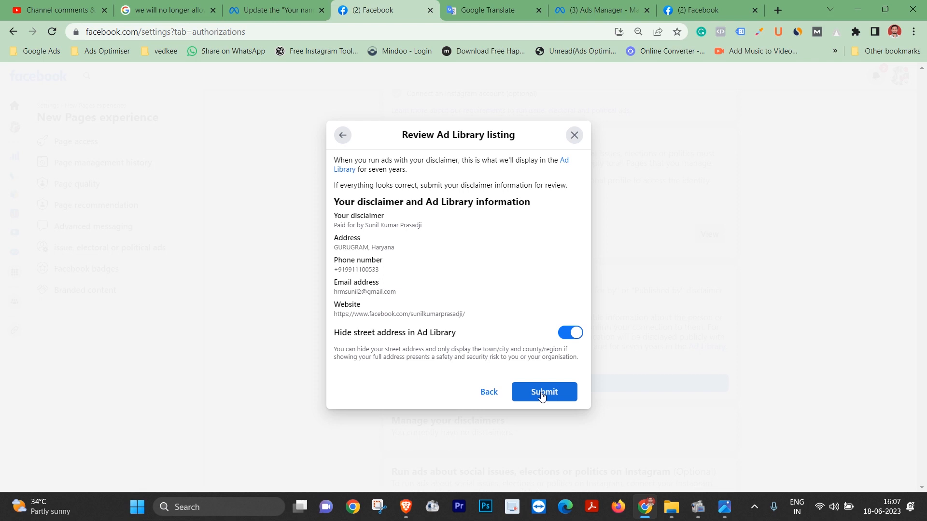
pyautogui.click(545, 392)
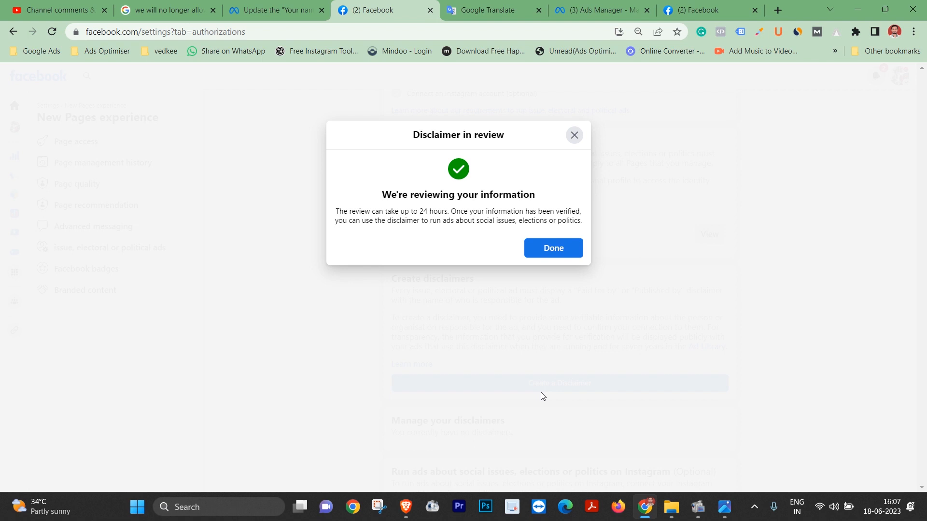
pyautogui.moveTo(485, 249)
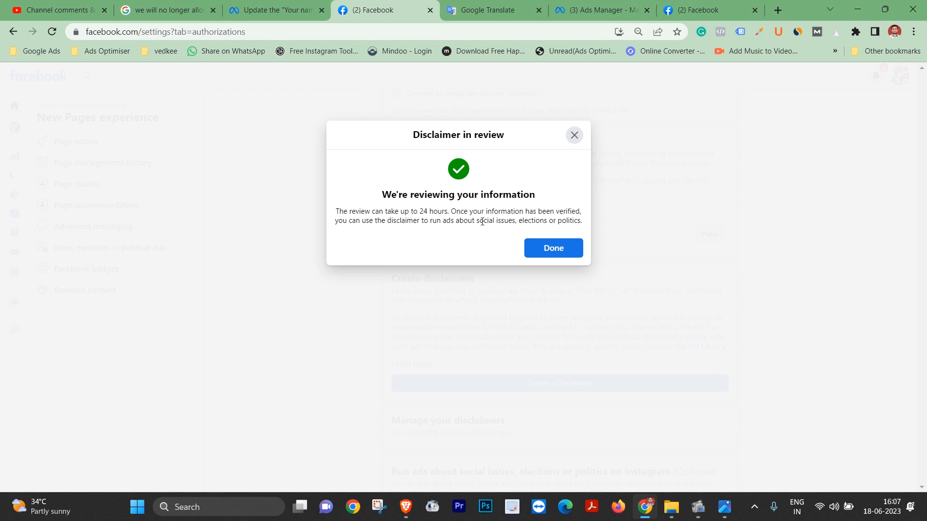
# Dismiss the 'Disclaimer in review' confirmation with Done
pyautogui.click(553, 248)
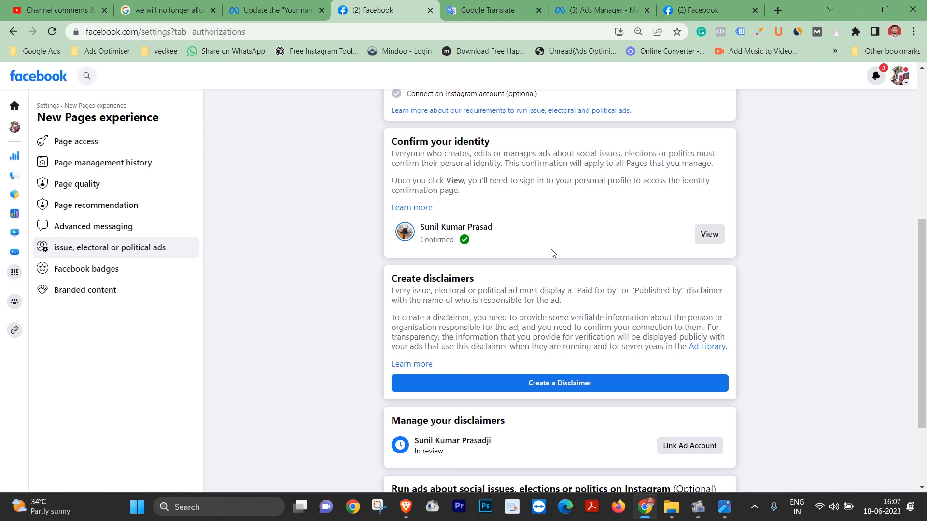
# Link the last and fifth listed ad accounts to the disclaimer, save, and switch to Ads Manager
pyautogui.scroll(-3)
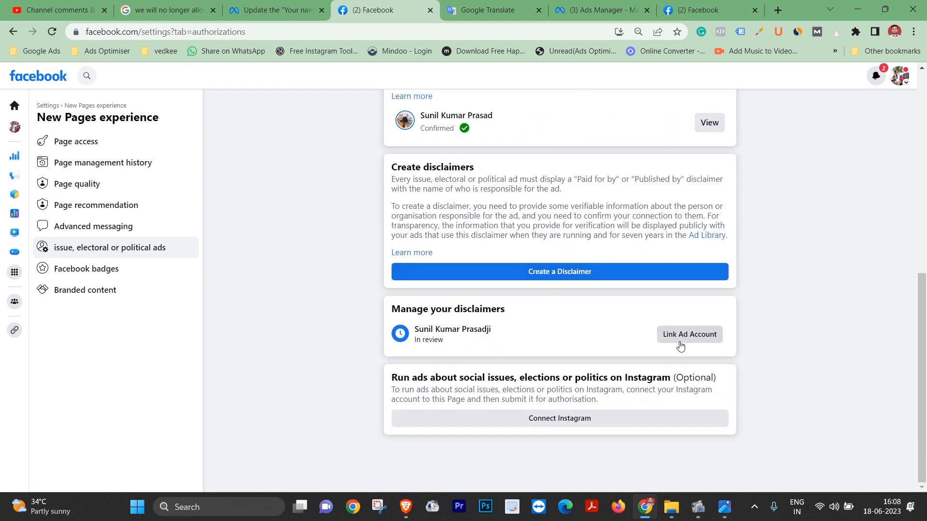
pyautogui.click(689, 334)
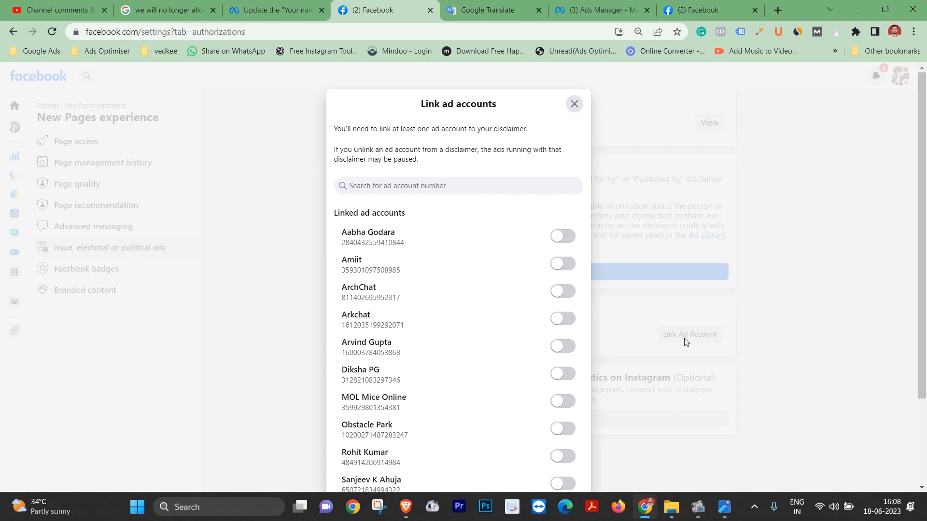
pyautogui.scroll(-3)
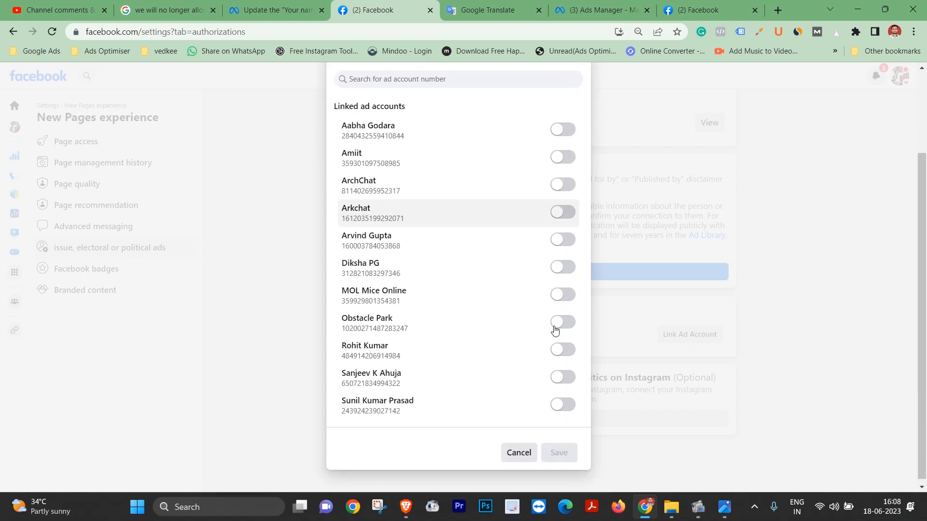
pyautogui.click(563, 400)
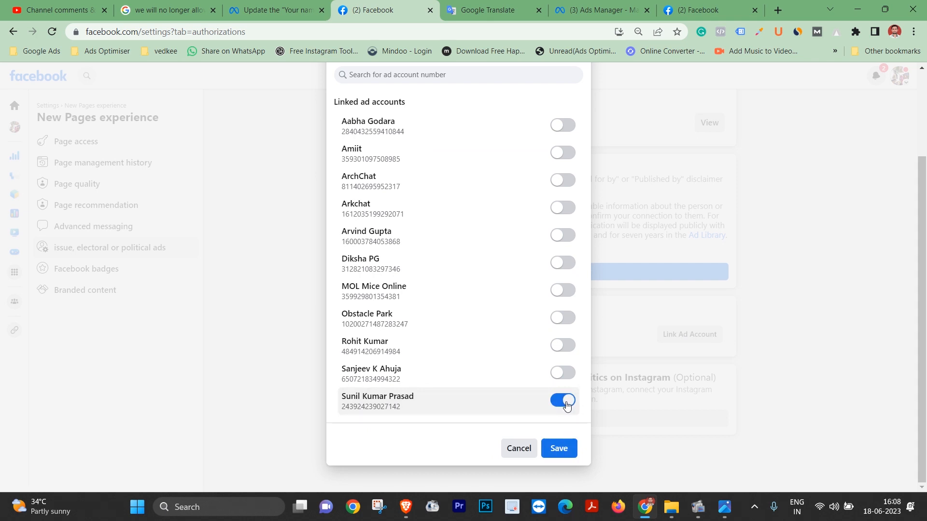
pyautogui.moveTo(551, 270)
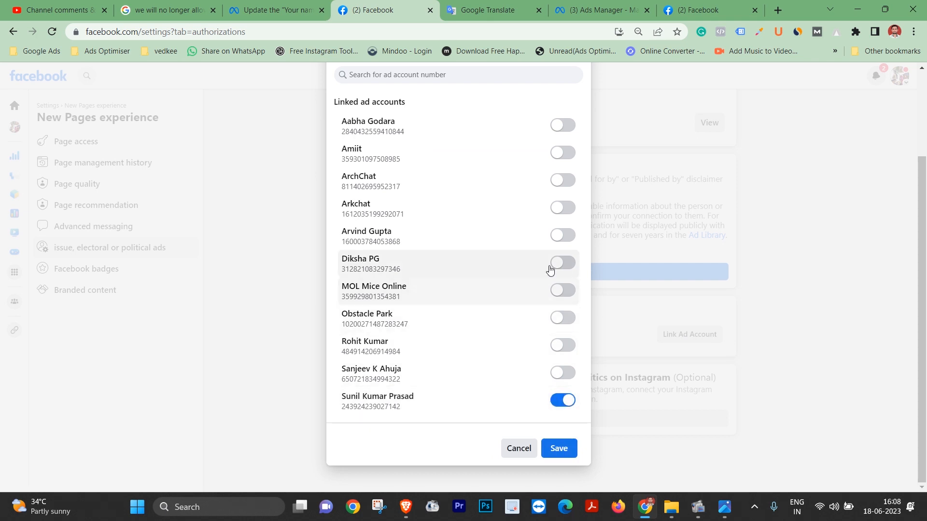
pyautogui.click(562, 235)
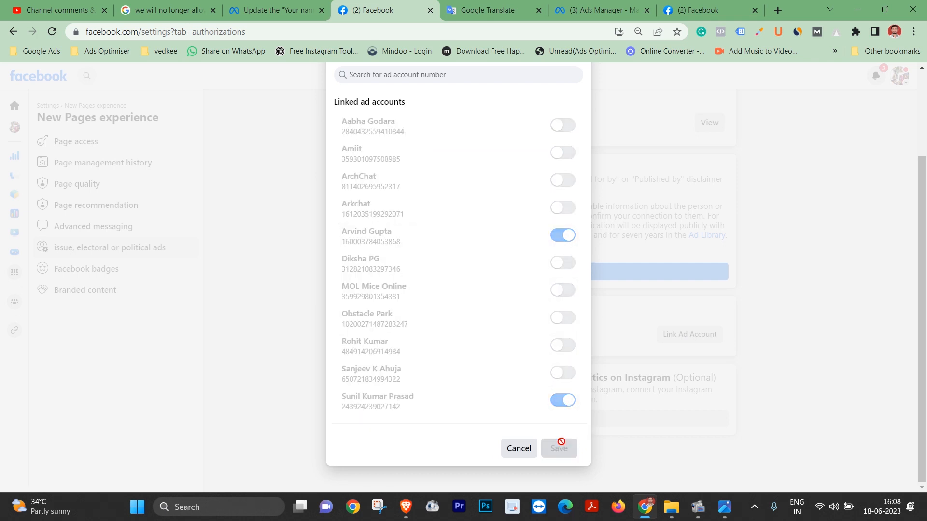
pyautogui.click(519, 448)
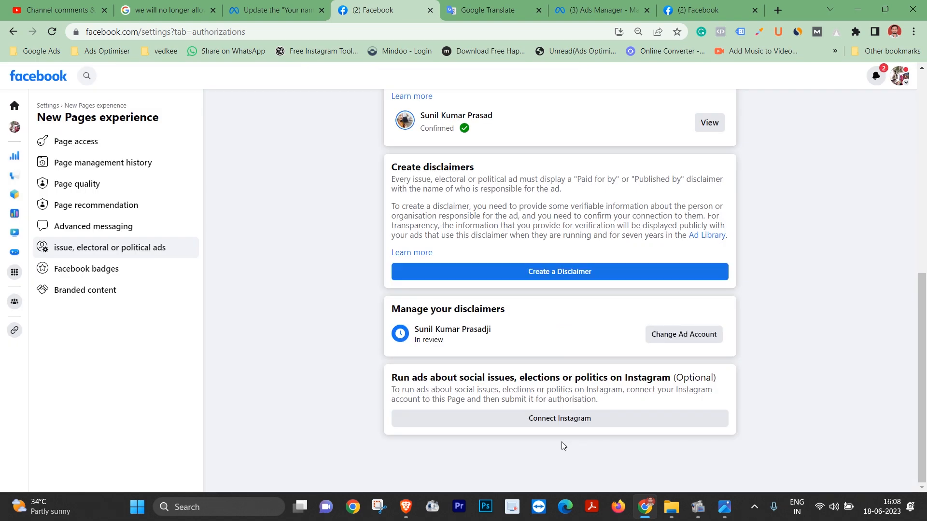
pyautogui.click(599, 9)
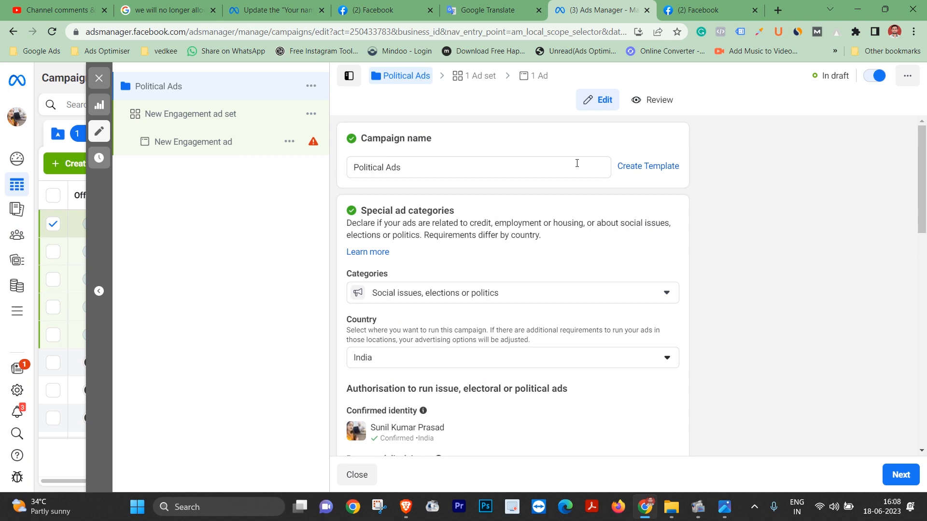
# Create a new campaign with the Engagement objective and continue into its editor
pyautogui.click(99, 78)
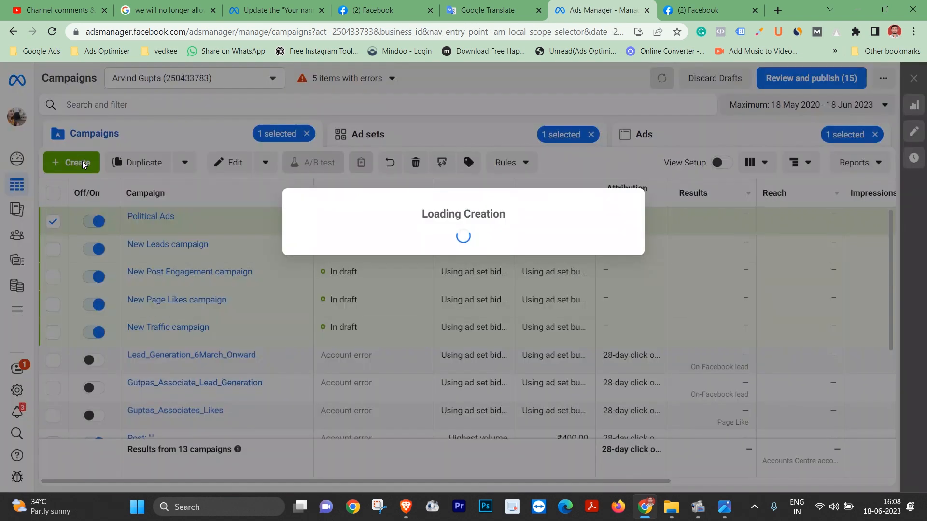
pyautogui.click(72, 162)
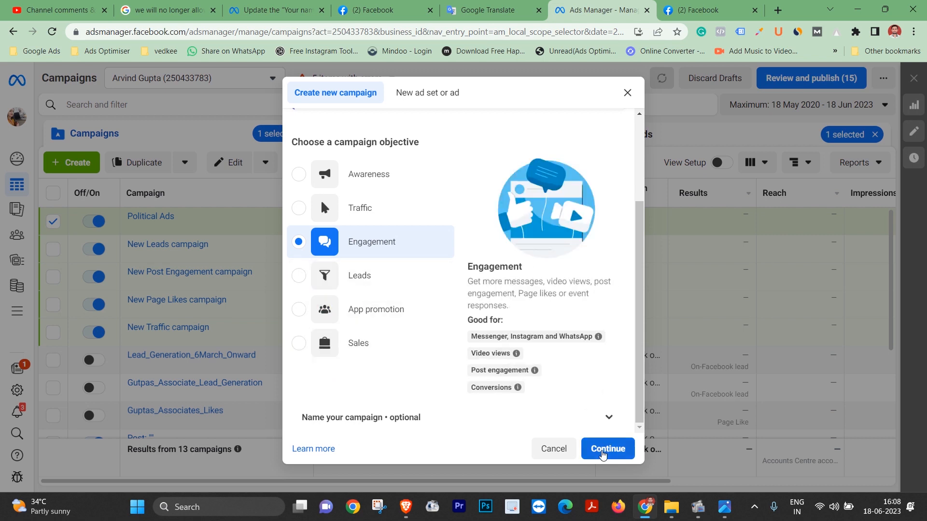
pyautogui.click(609, 448)
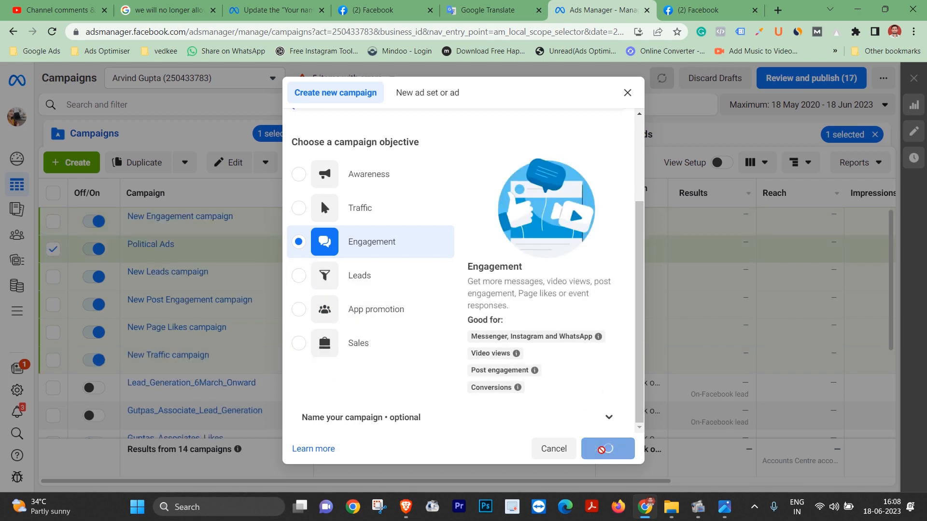
pyautogui.click(607, 448)
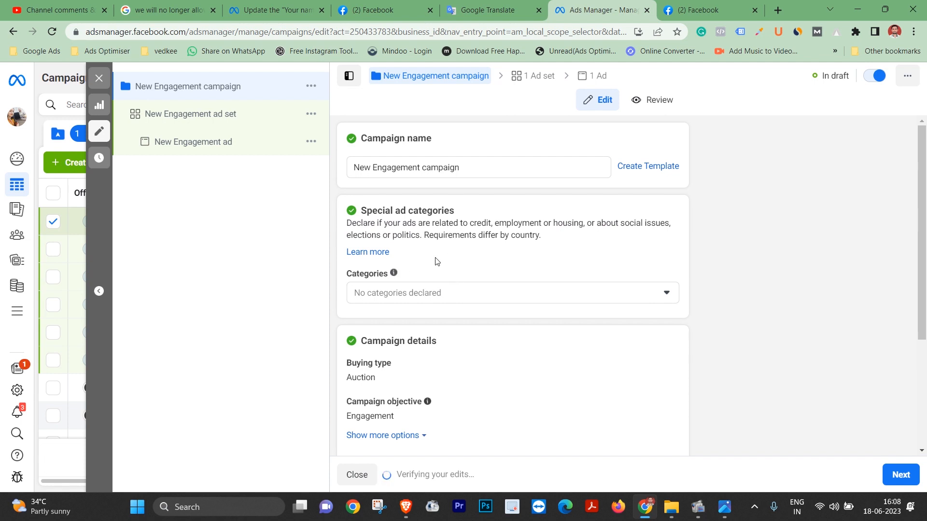
# Replace the campaign name with 'Pol Ads 18 June'
pyautogui.click(485, 168)
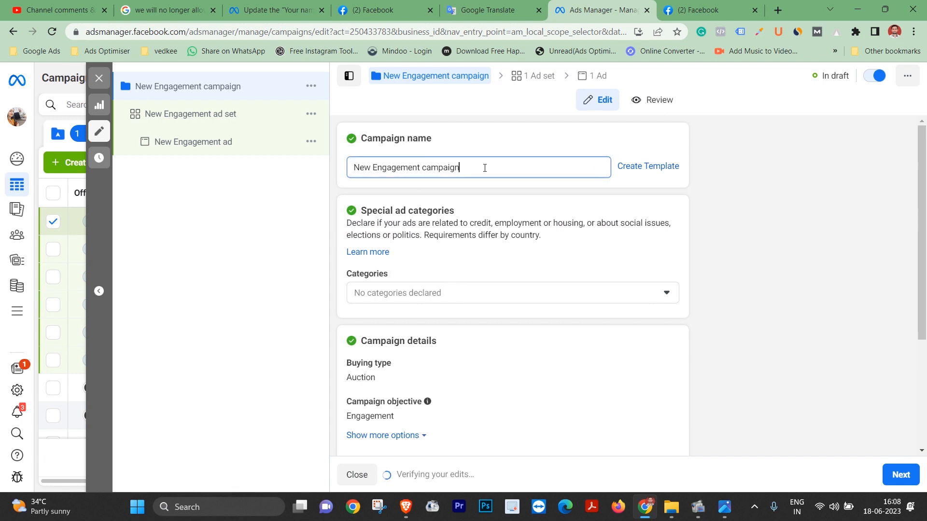
pyautogui.tripleClick(406, 168)
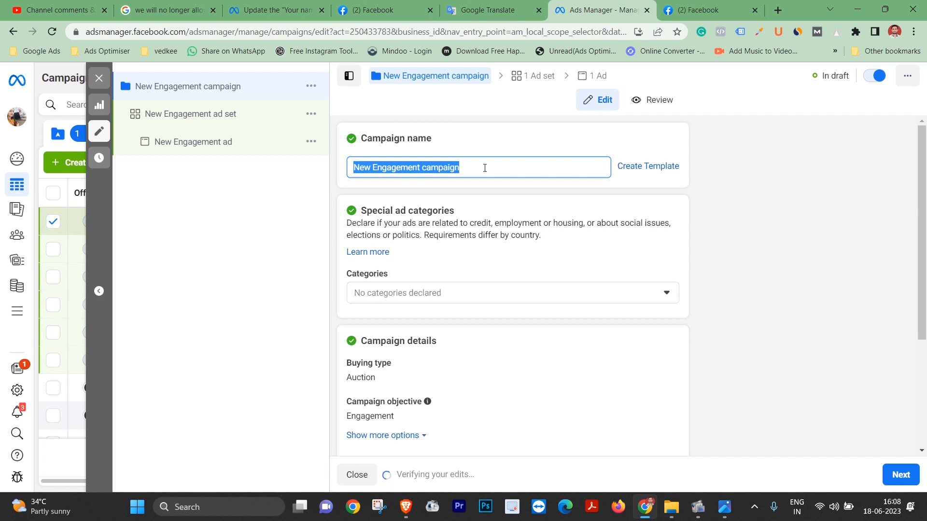
pyautogui.write('Pol A')
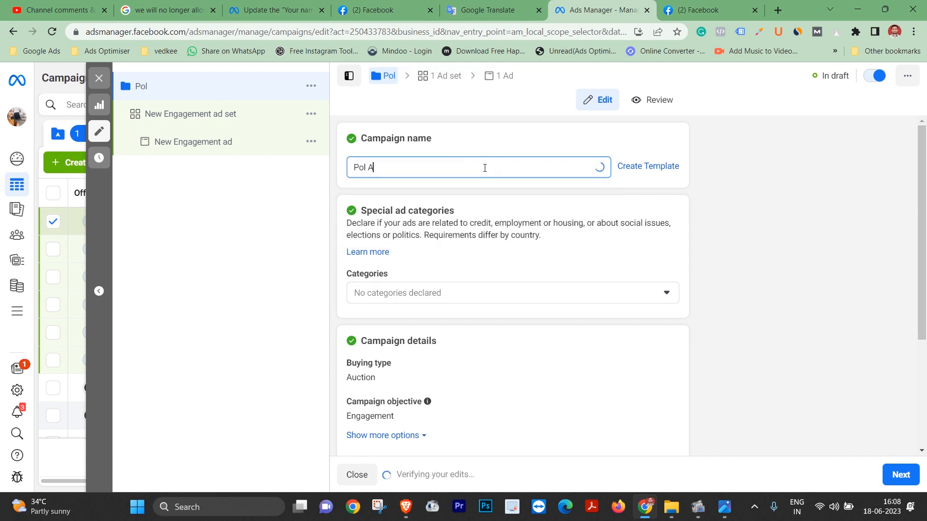
pyautogui.write('ds')
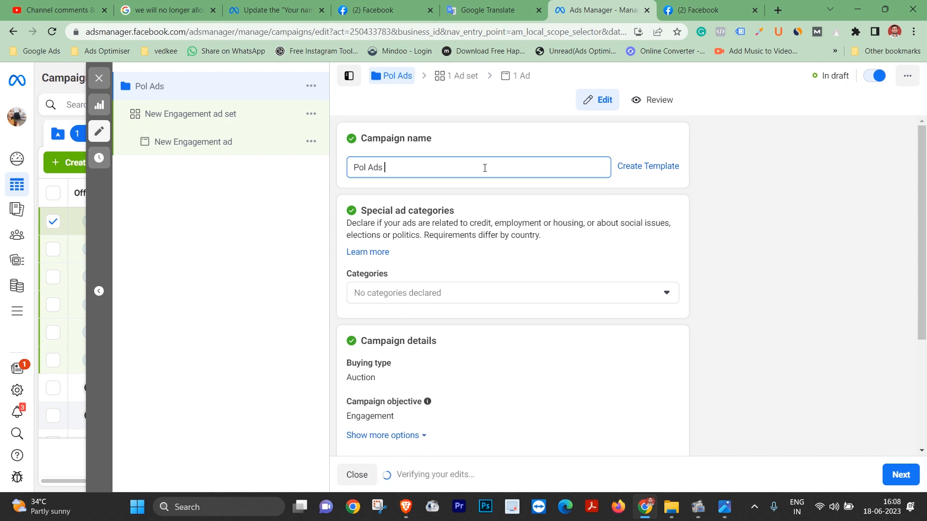
pyautogui.write('18 June')
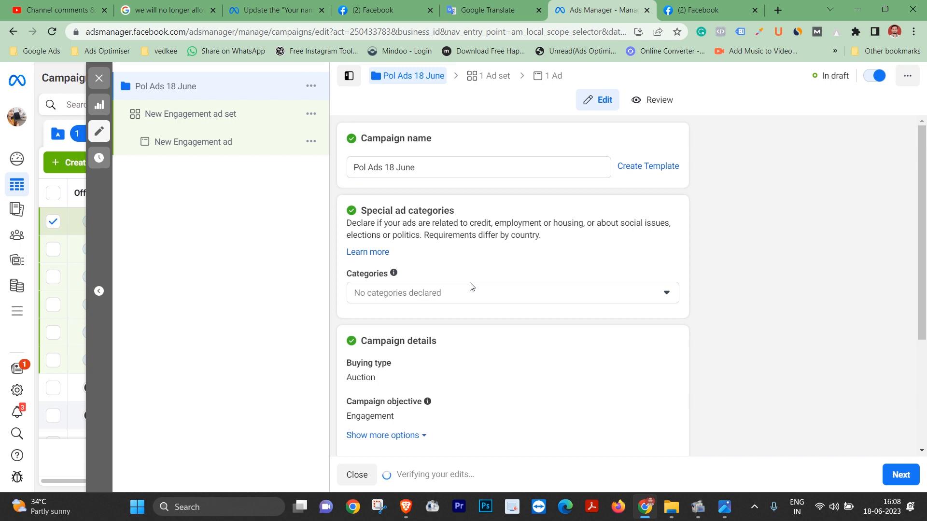
pyautogui.click(512, 293)
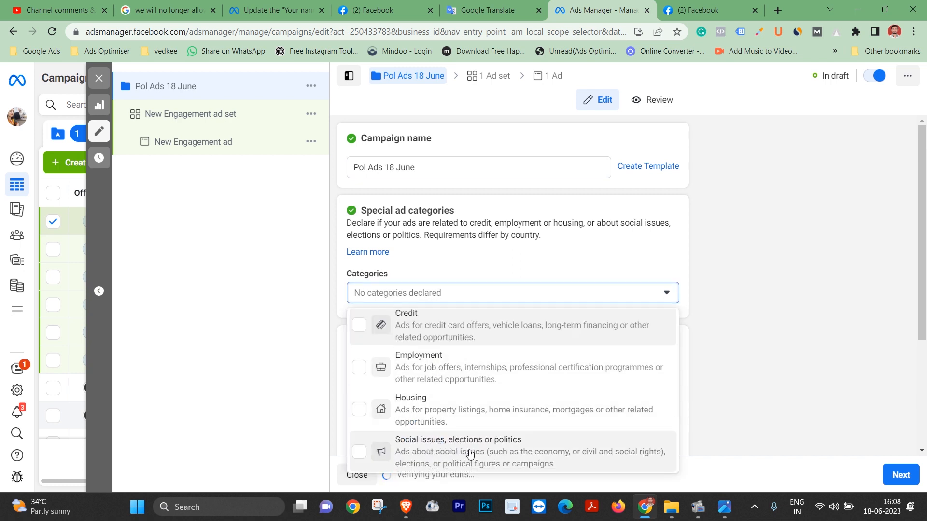
# Tick 'Social issues, elections or politics' and review the authorisation details below
pyautogui.click(359, 452)
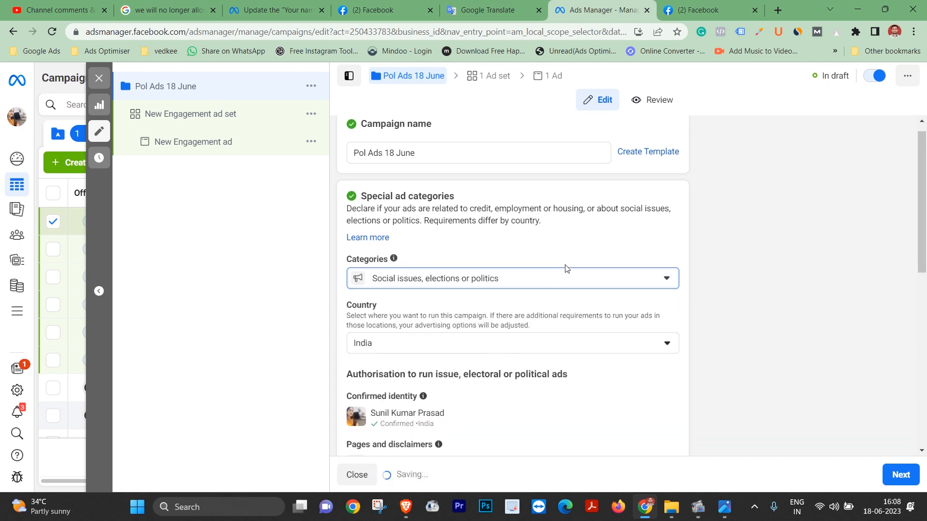
pyautogui.scroll(-3)
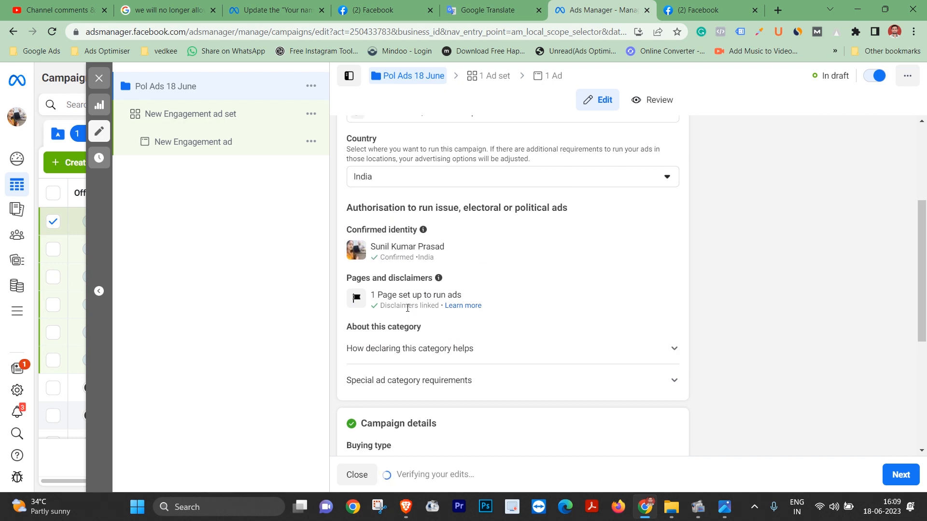
pyautogui.moveTo(628, 193)
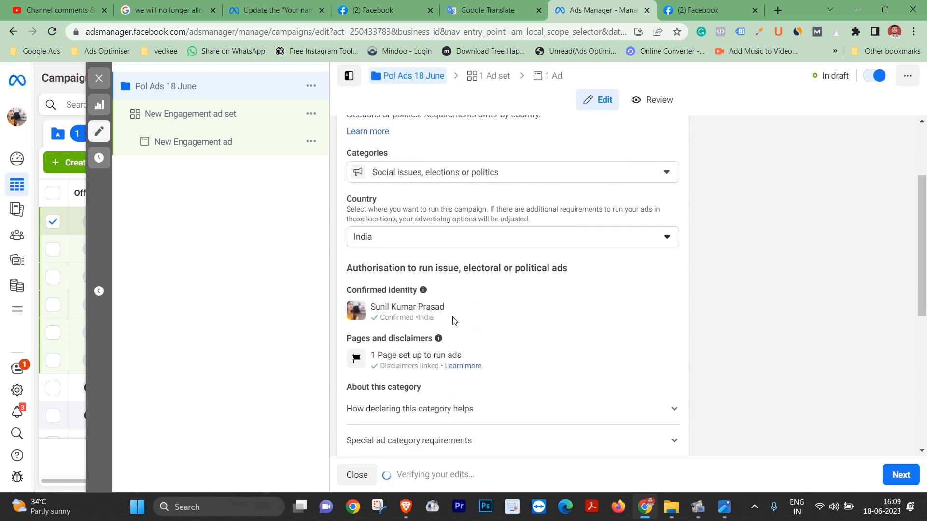
pyautogui.scroll(-3)
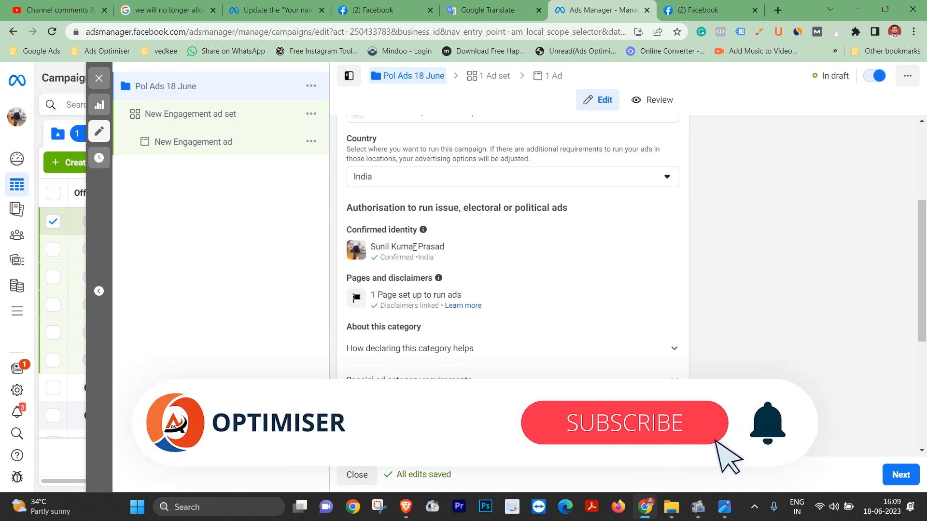
pyautogui.click(625, 423)
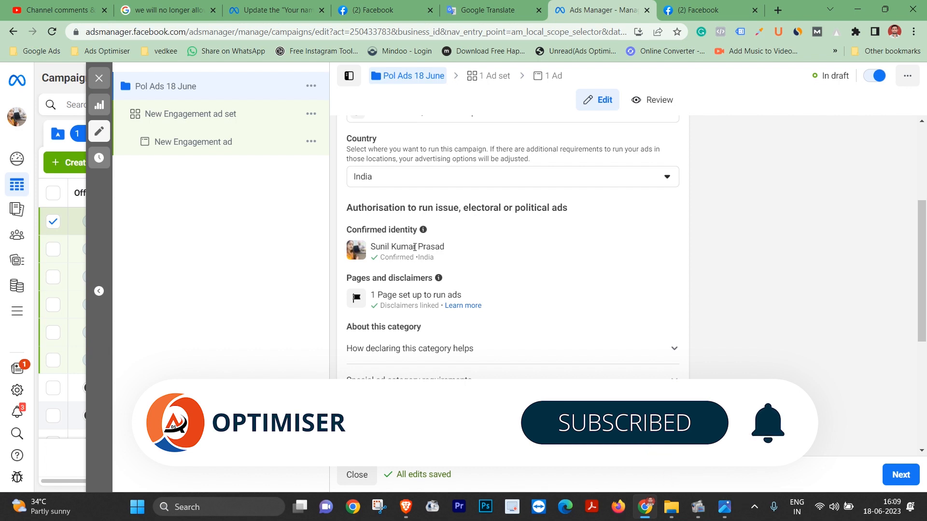